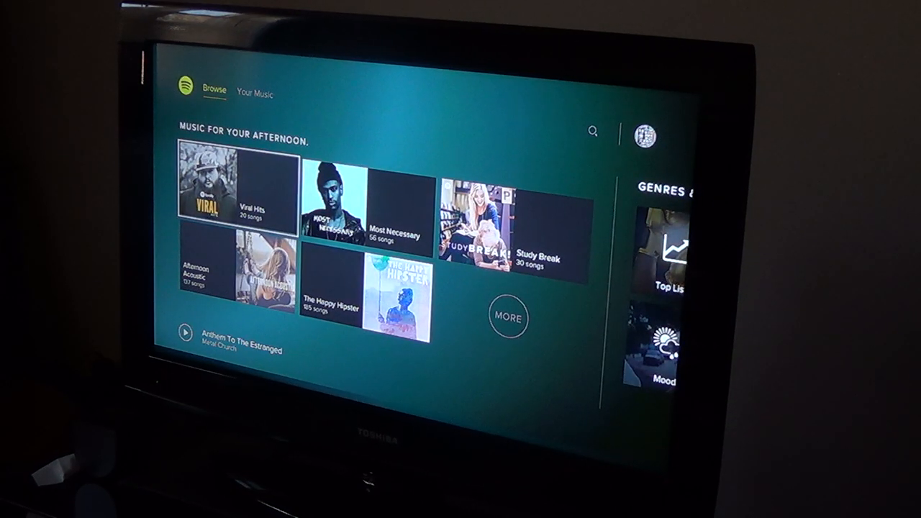
Switch from Browse to the Your Music tab showing saved playlists and songs
scroll(right, 3)
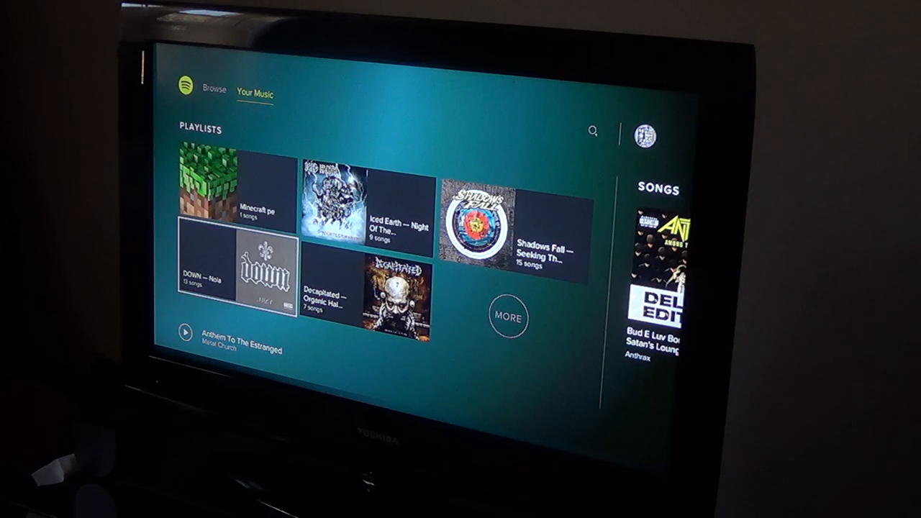
Scroll the saved Playlists carousel all the way to the MORE tile
click(507, 318)
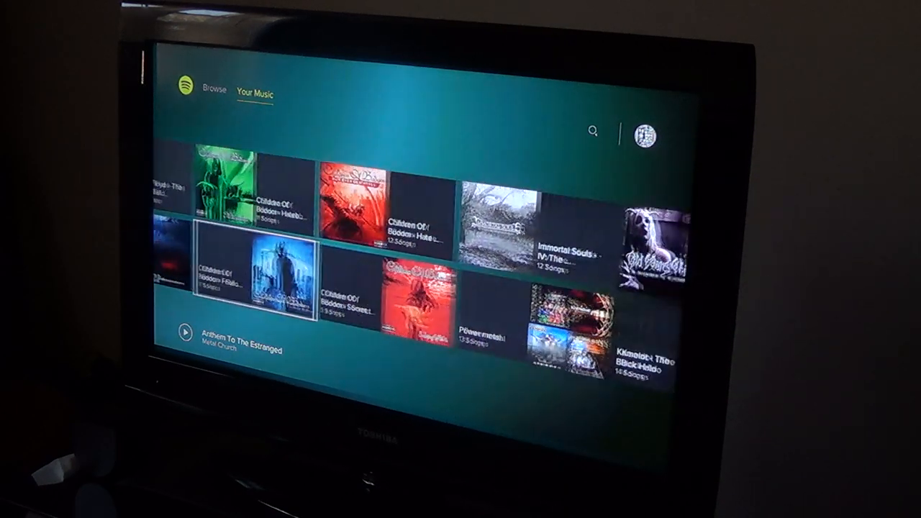
scroll(right, 3)
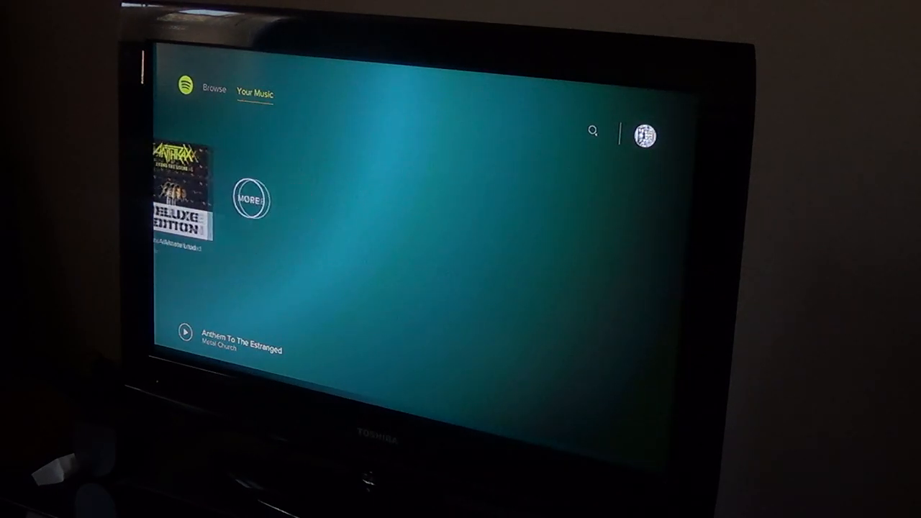
Scroll the Songs row from Anthrax through Offspring and Megadeth to Hypocrisy's Dead Sky Dawning
click(250, 200)
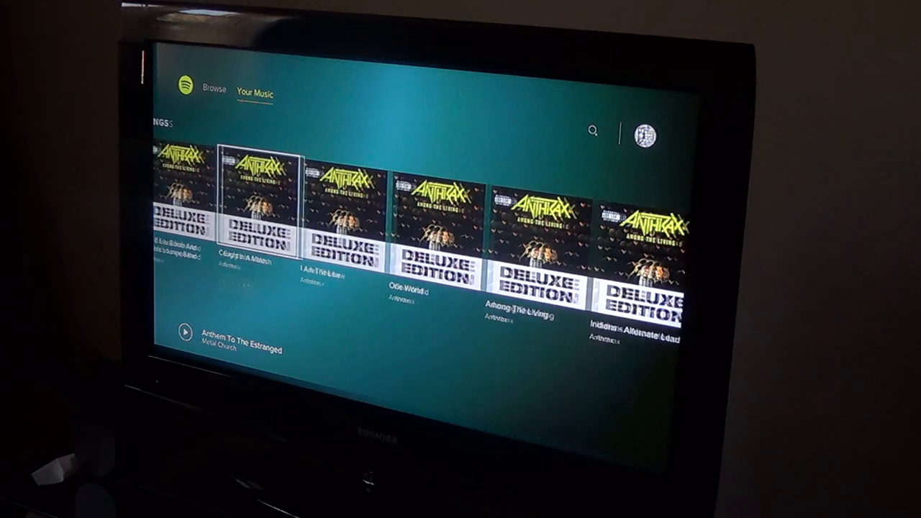
scroll(right, 3)
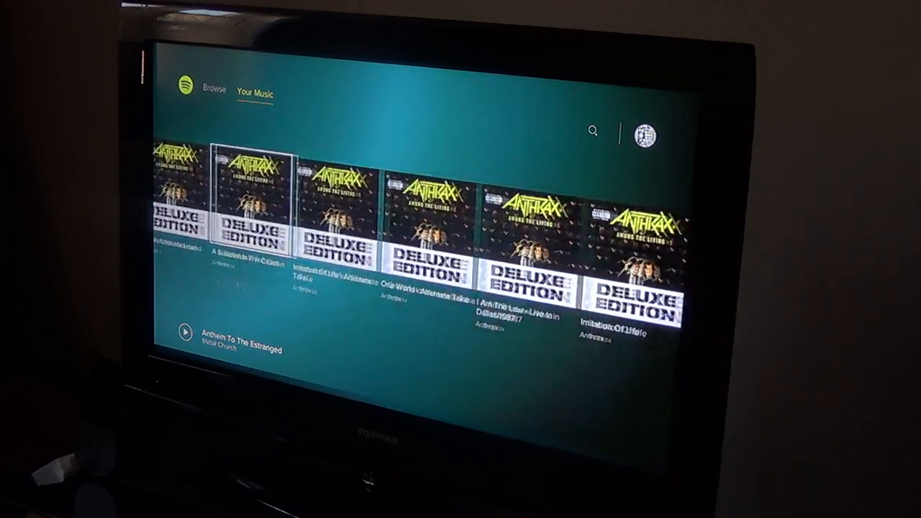
scroll(right, 3)
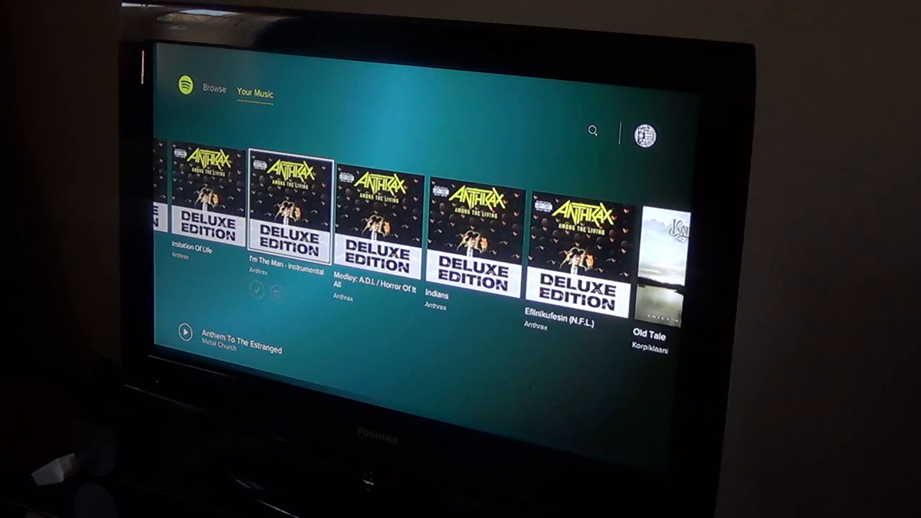
scroll(right, 3)
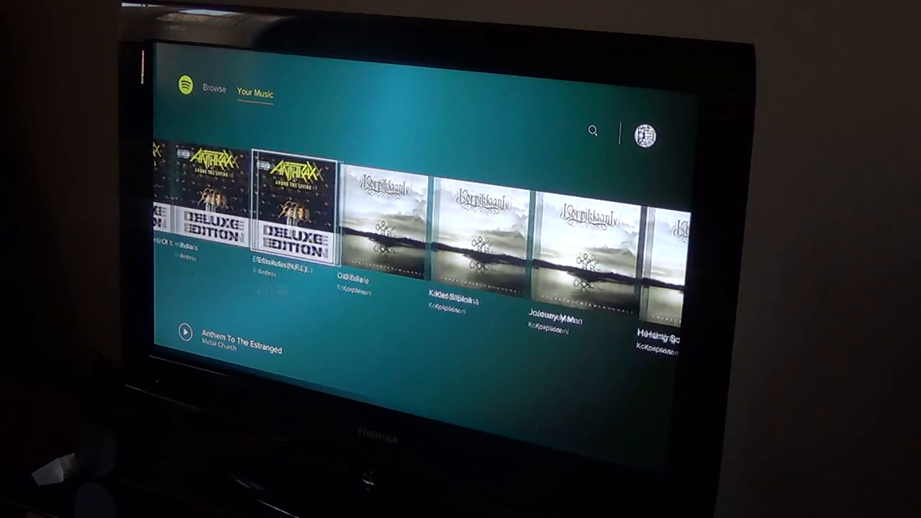
scroll(right, 3)
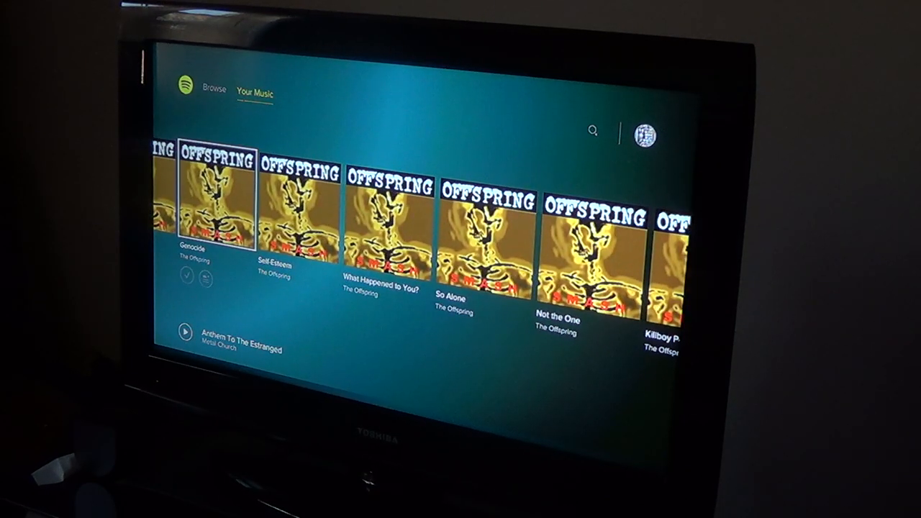
scroll(right, 3)
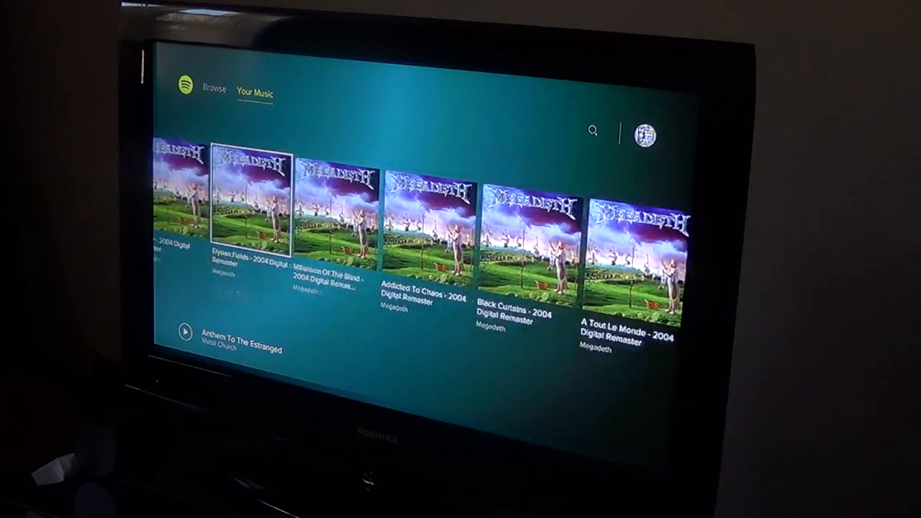
scroll(right, 3)
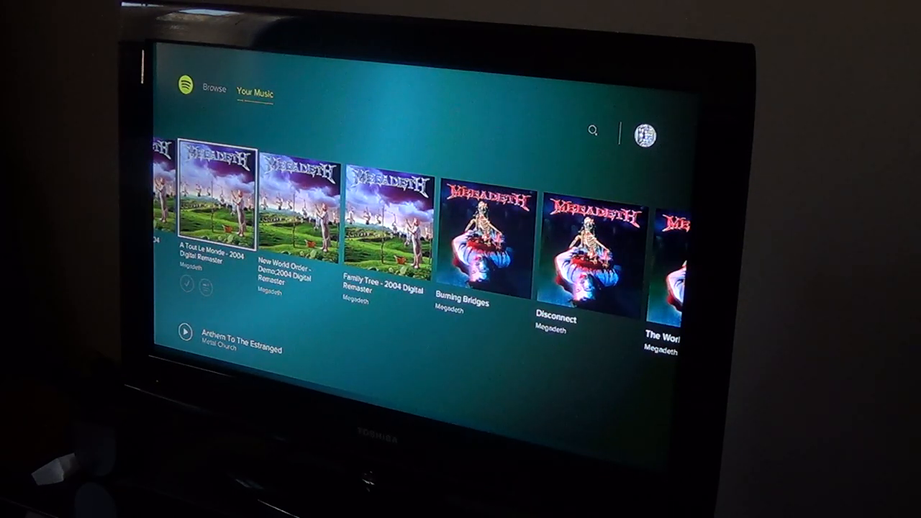
scroll(right, 3)
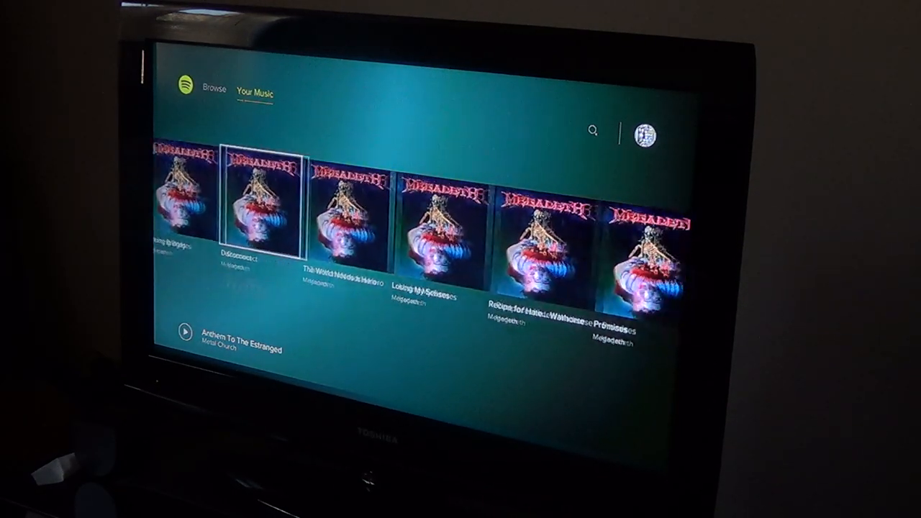
scroll(right, 3)
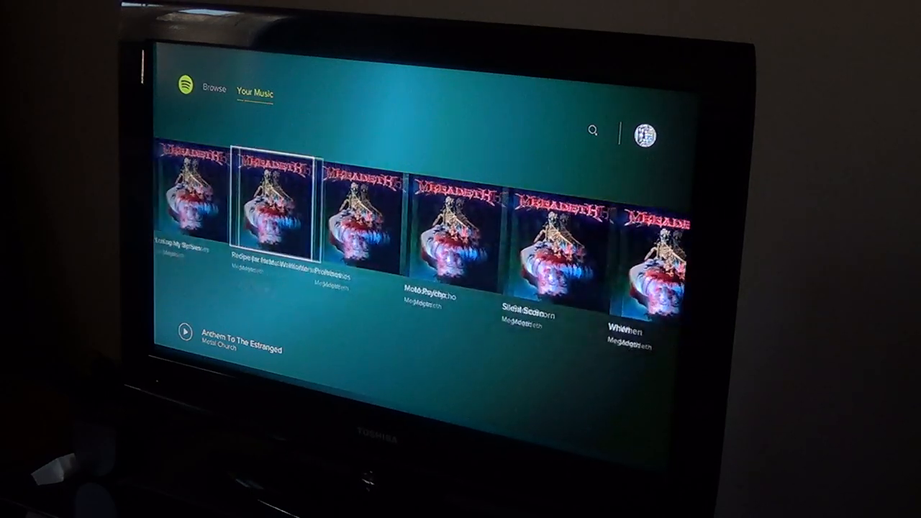
scroll(right, 3)
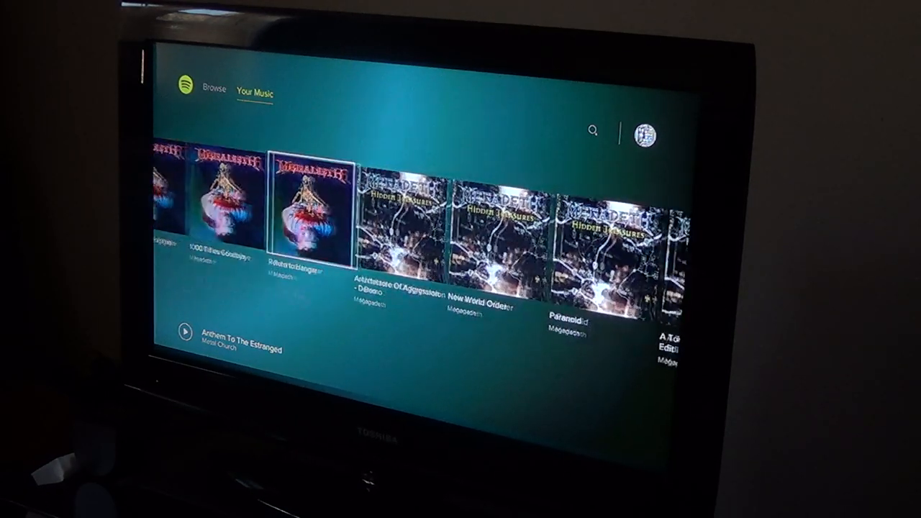
scroll(right, 3)
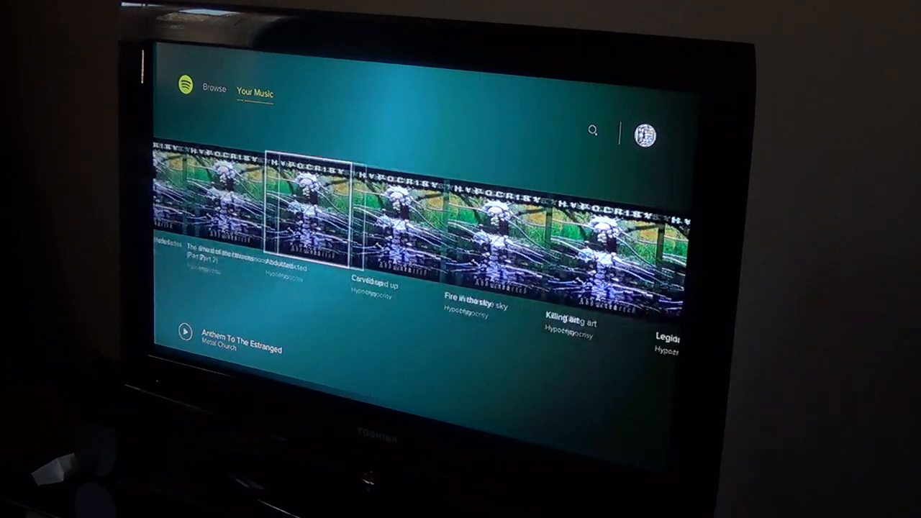
scroll(right, 3)
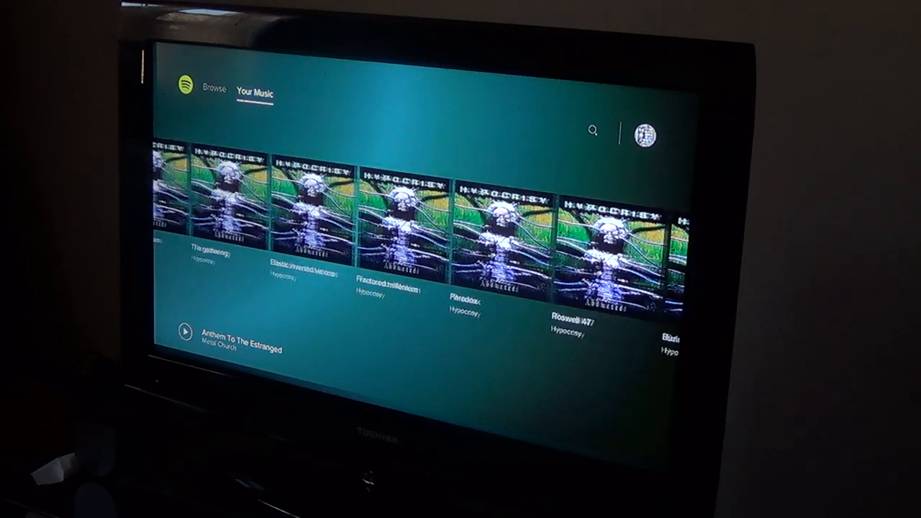
scroll(right, 3)
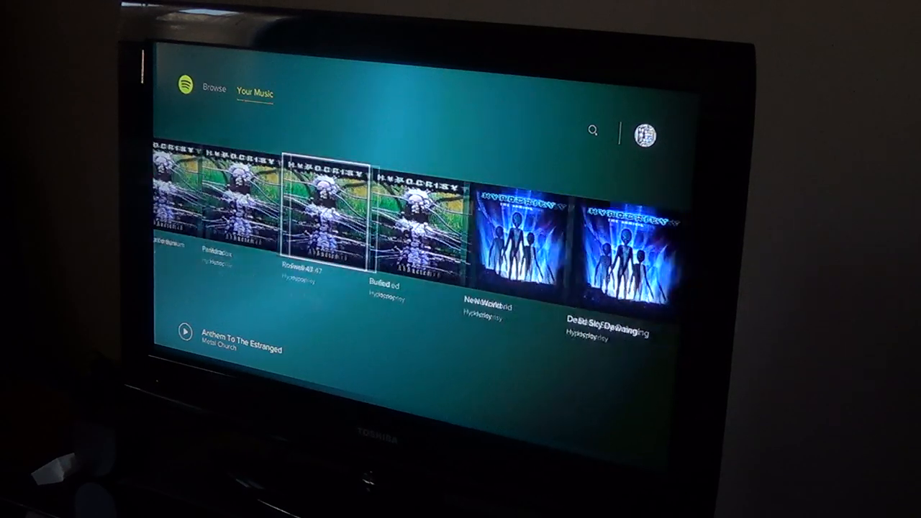
scroll(right, 3)
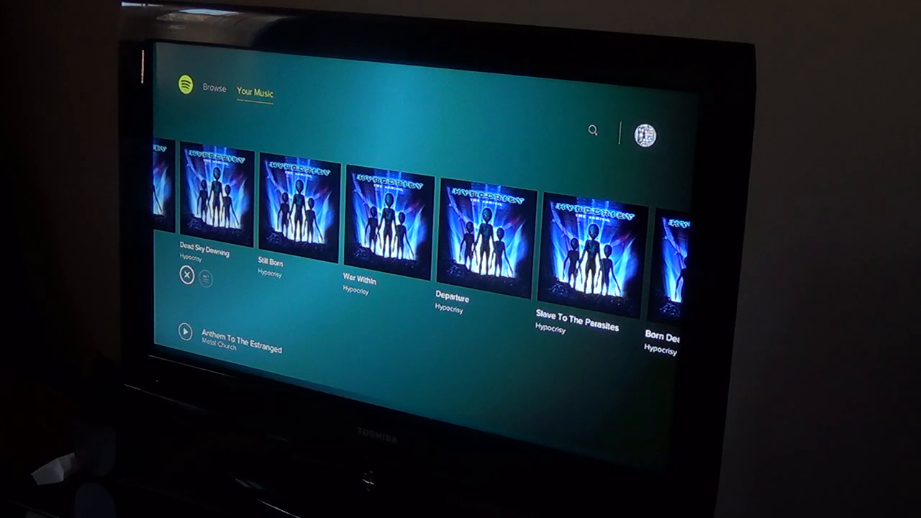
Scroll the saved songs on to Slayer's Show No Mercy tracks, Black Magic and Die by the Sword
click(185, 277)
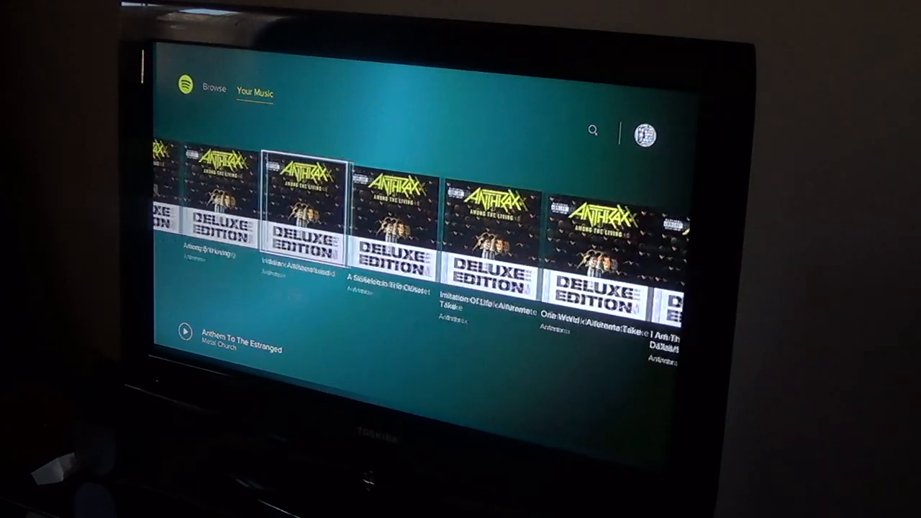
scroll(right, 3)
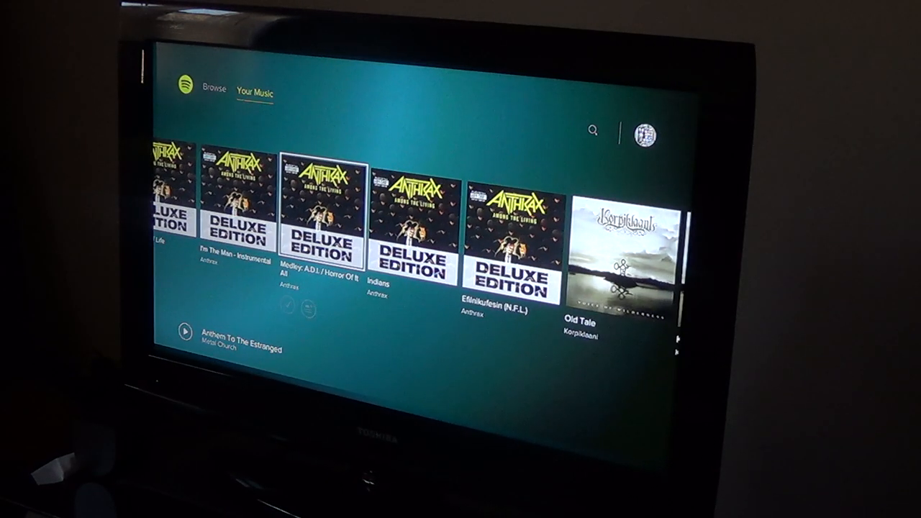
scroll(right, 3)
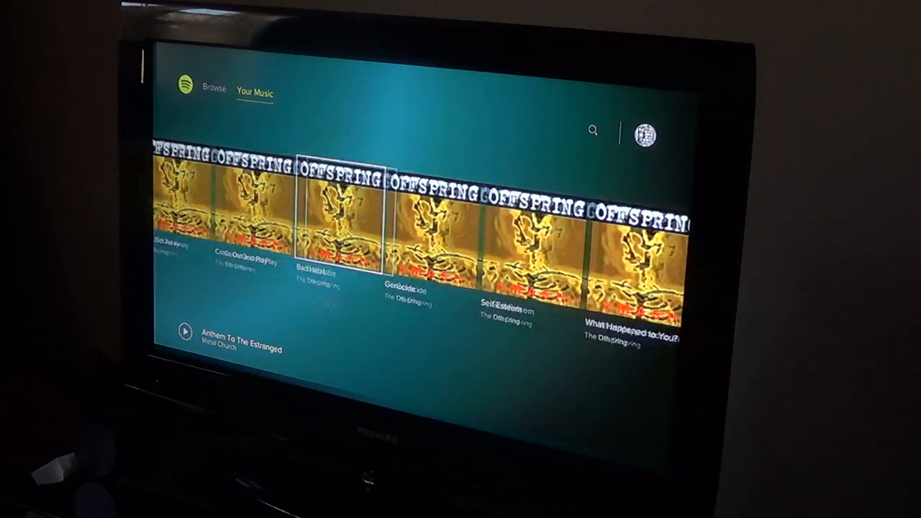
scroll(right, 3)
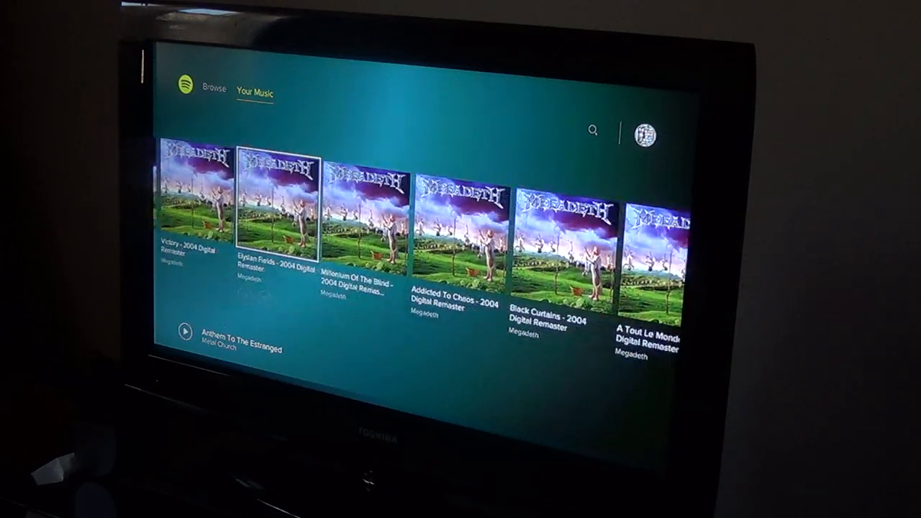
scroll(right, 3)
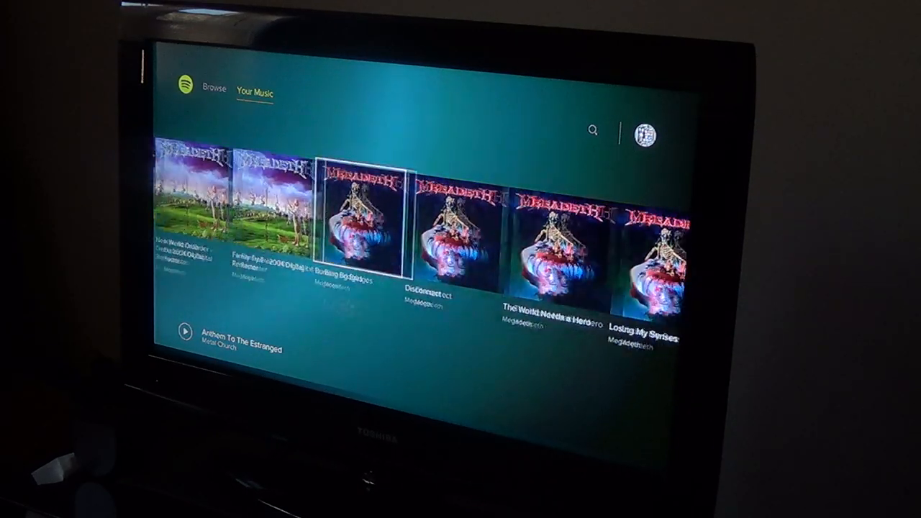
scroll(right, 3)
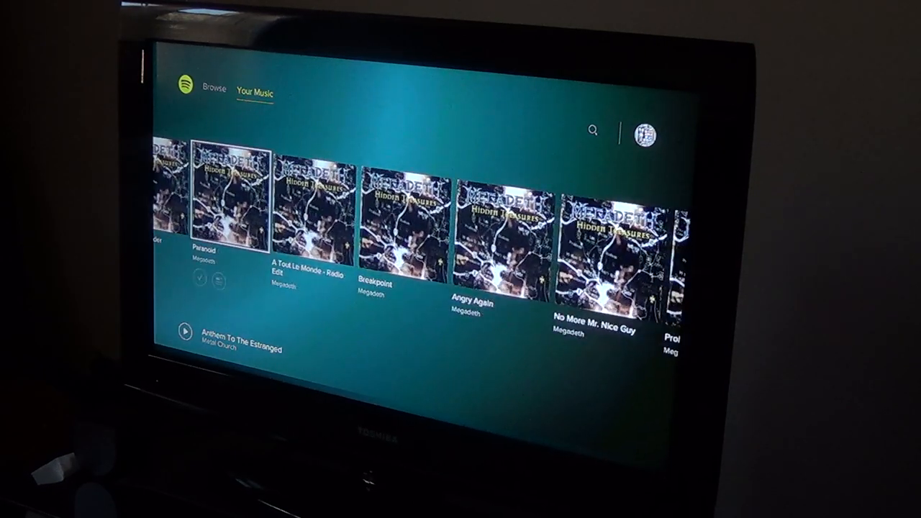
scroll(right, 3)
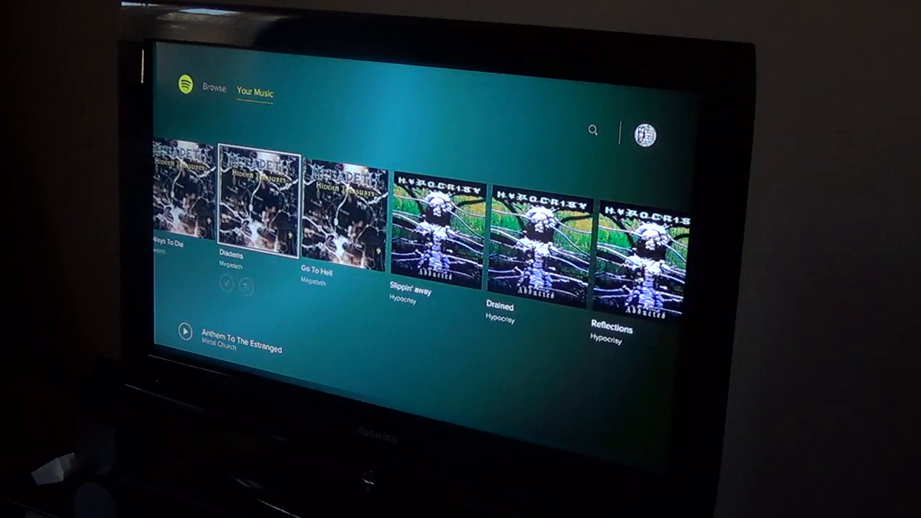
scroll(right, 3)
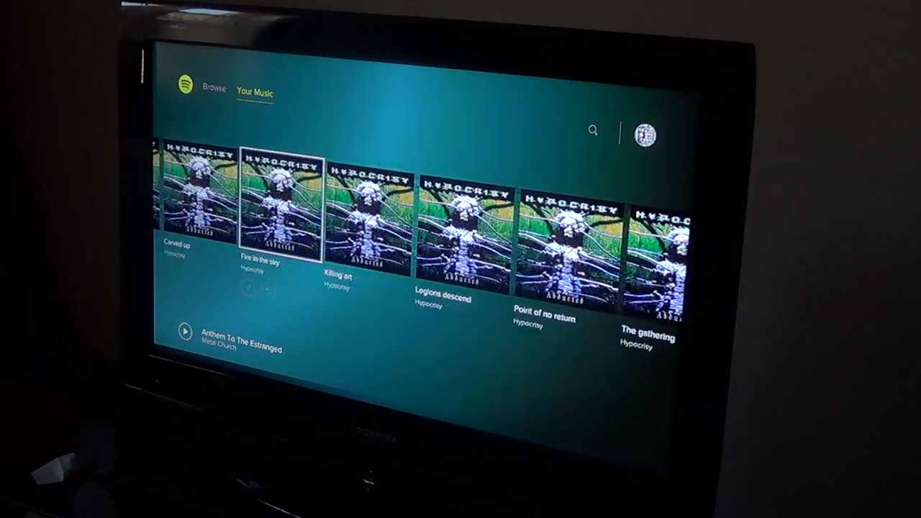
scroll(right, 3)
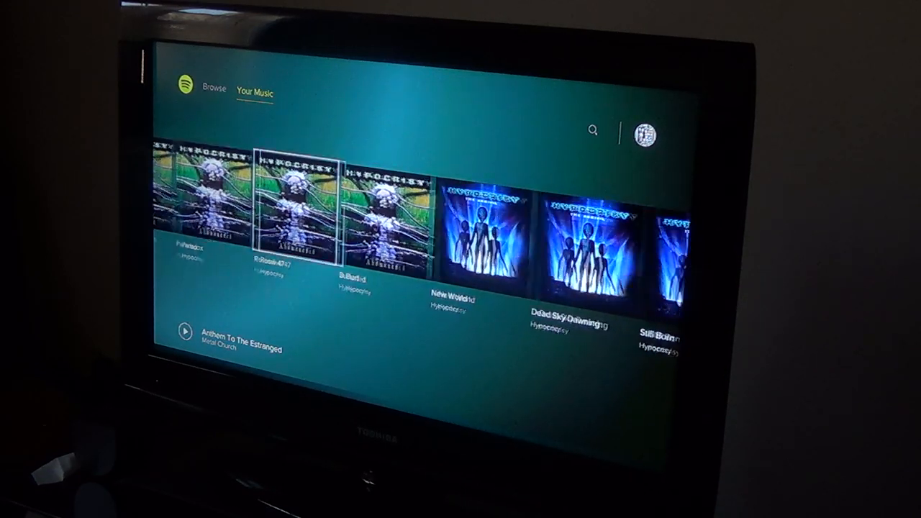
scroll(right, 3)
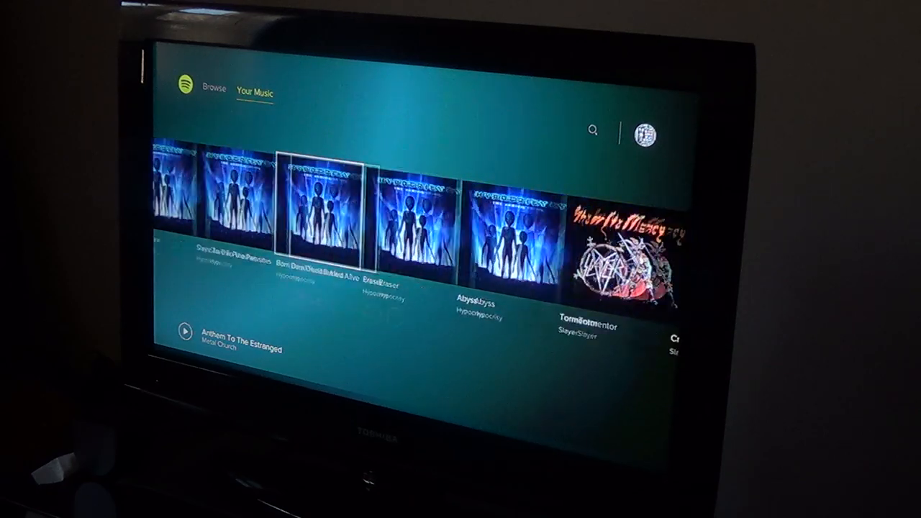
scroll(right, 3)
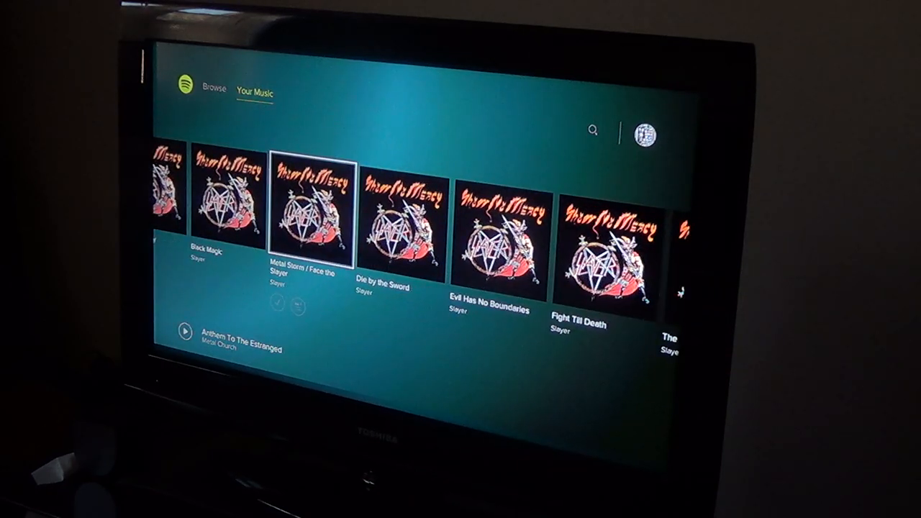
scroll(right, 3)
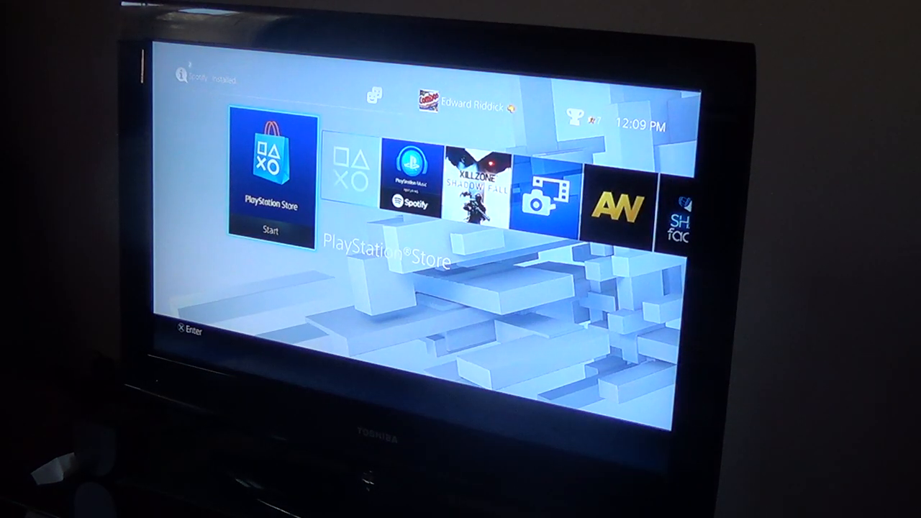
Move along the home row to the Minecraft tile and launch Minecraft
scroll(right, 3)
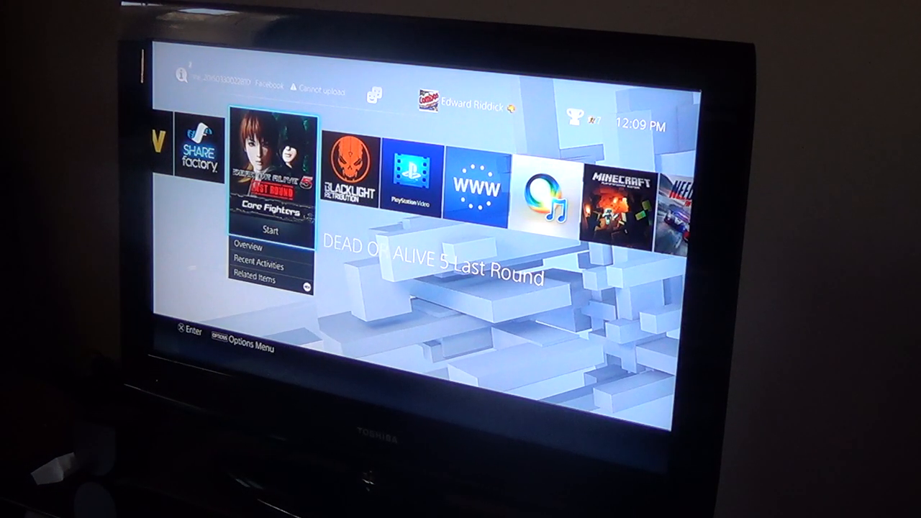
scroll(right, 3)
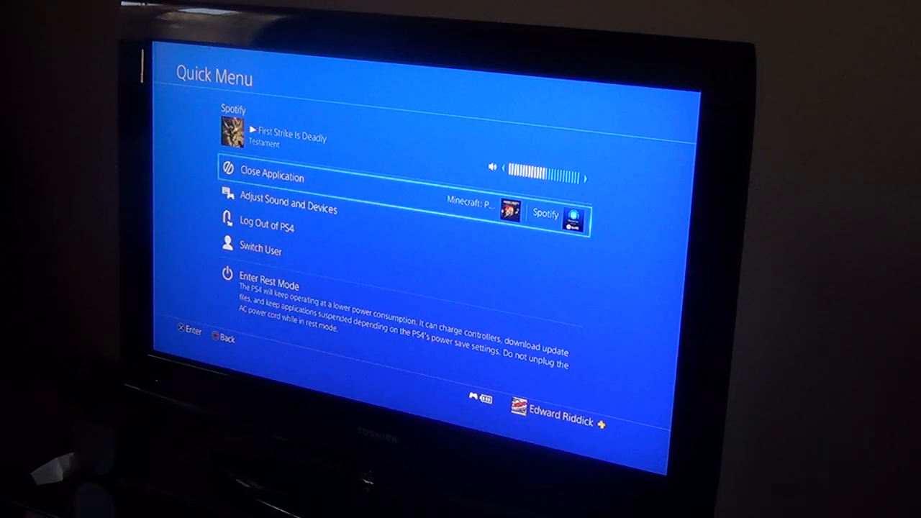
Close the Quick Menu showing First Strike Is Deadly and move left toward Spotify
click(271, 173)
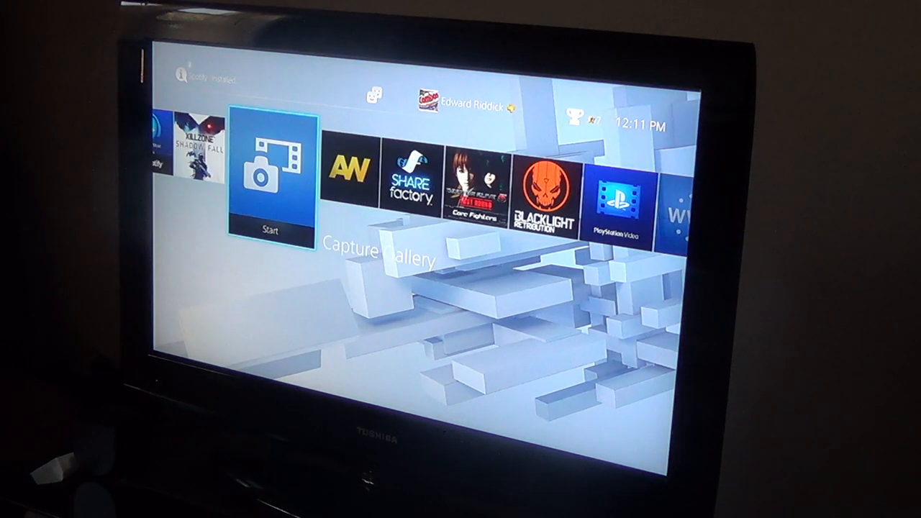
scroll(left, 3)
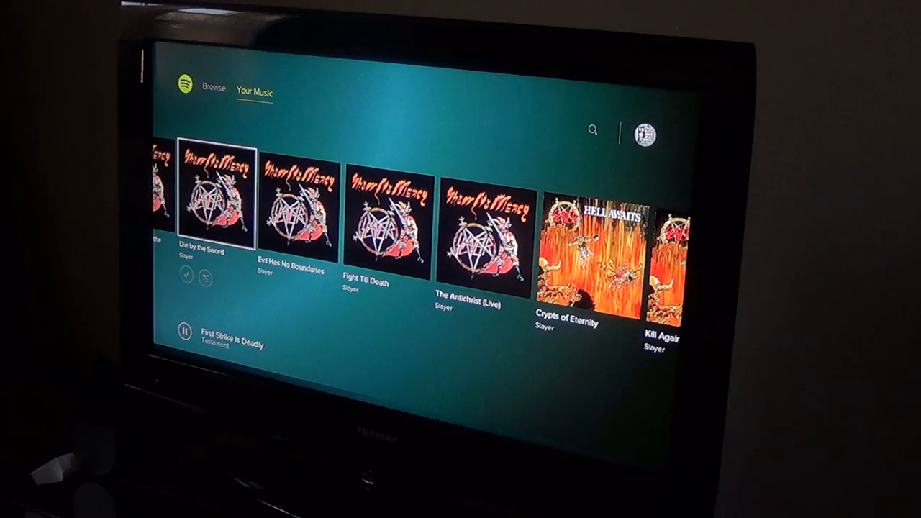
Scroll the saved songs past the Slayer albums and pause First Strike Is Deadly
scroll(right, 3)
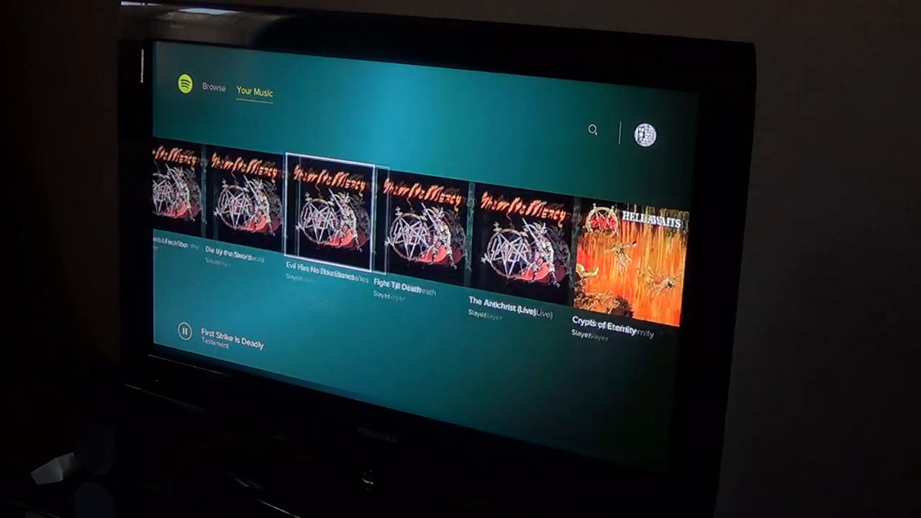
scroll(right, 3)
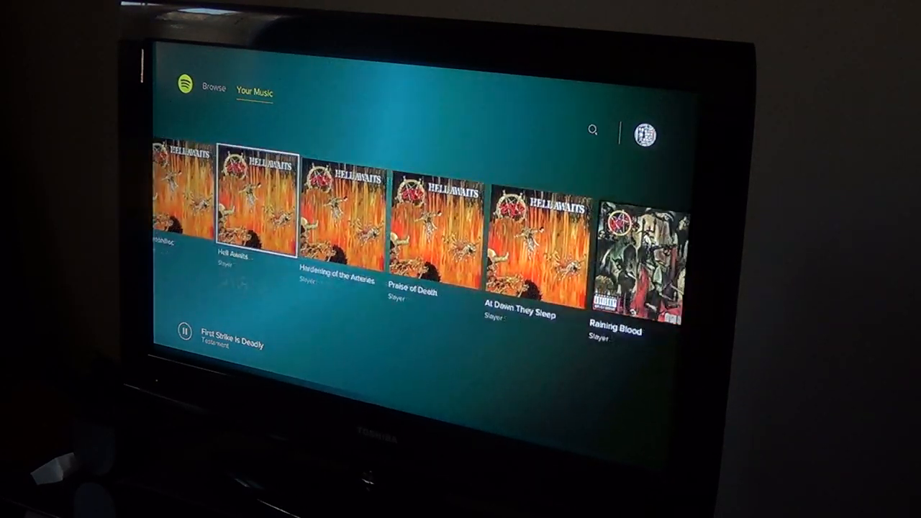
scroll(right, 3)
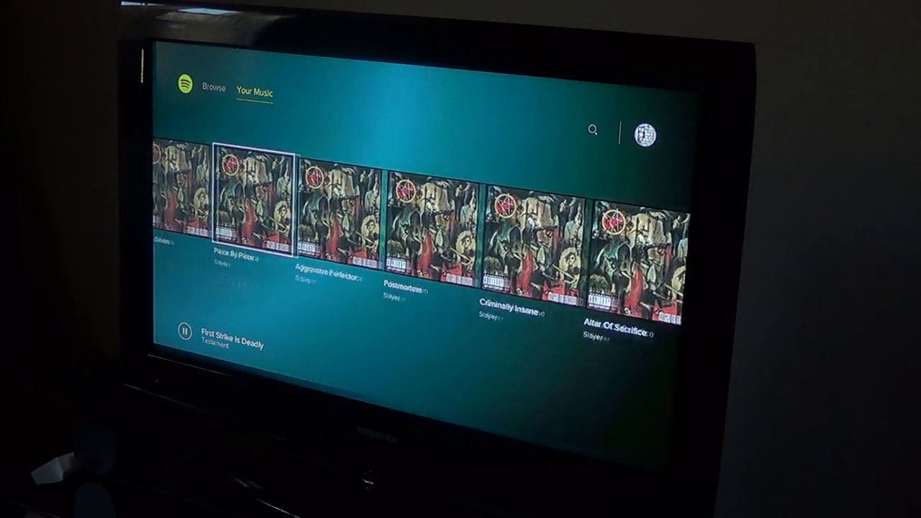
scroll(right, 3)
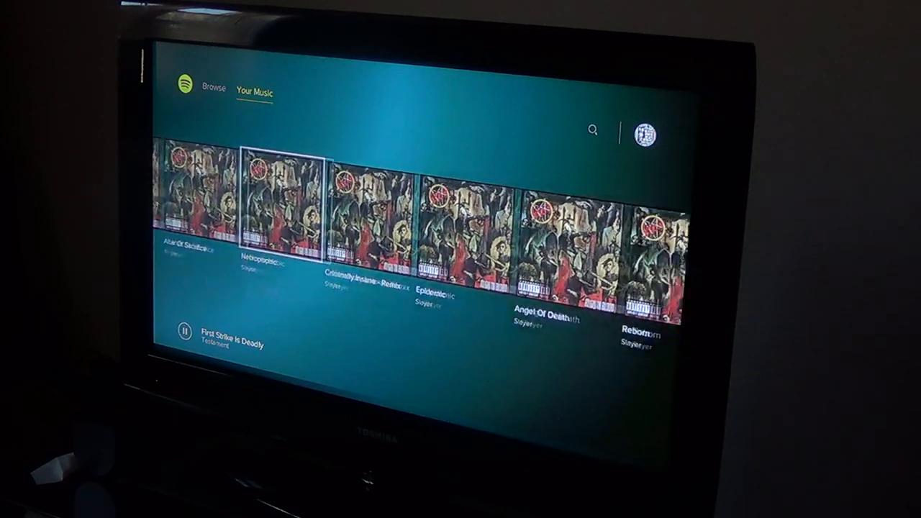
scroll(right, 3)
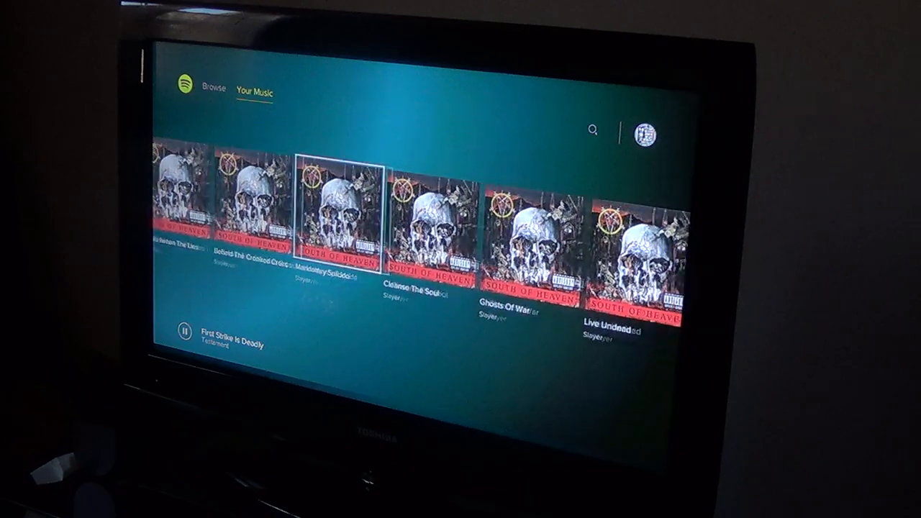
scroll(right, 3)
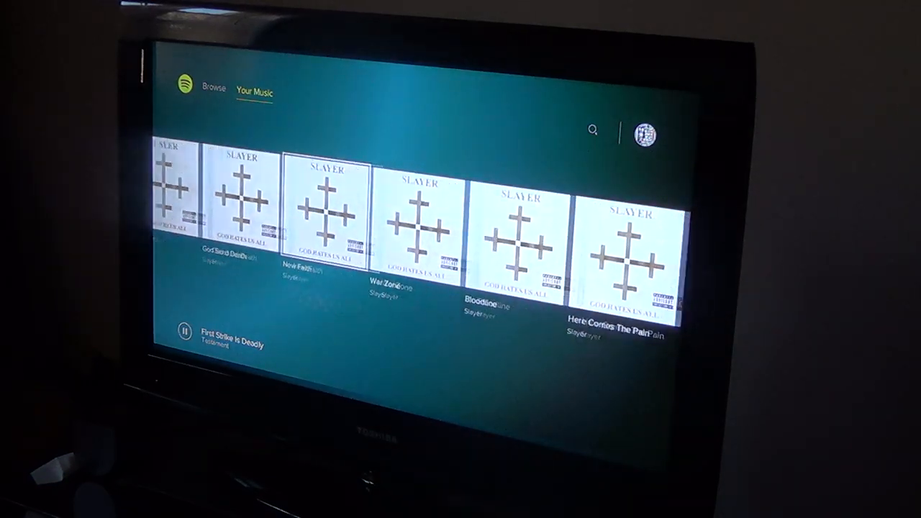
scroll(right, 3)
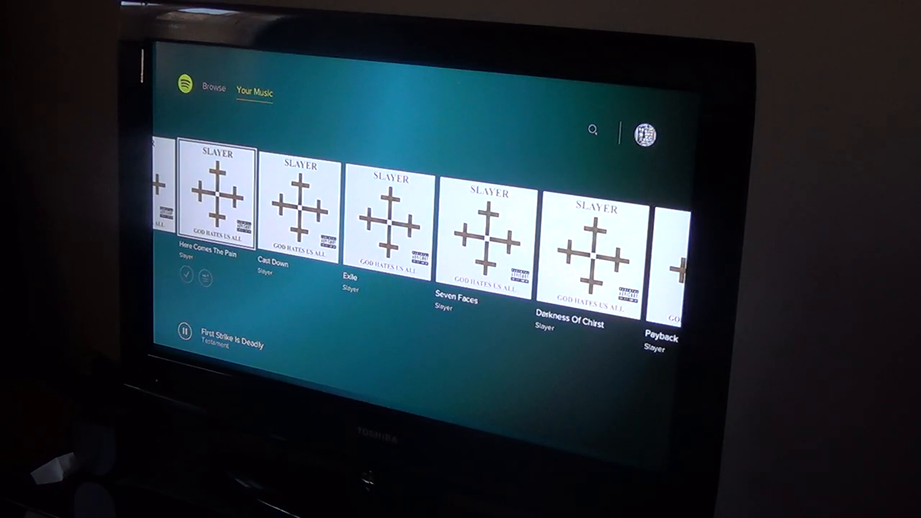
click(185, 331)
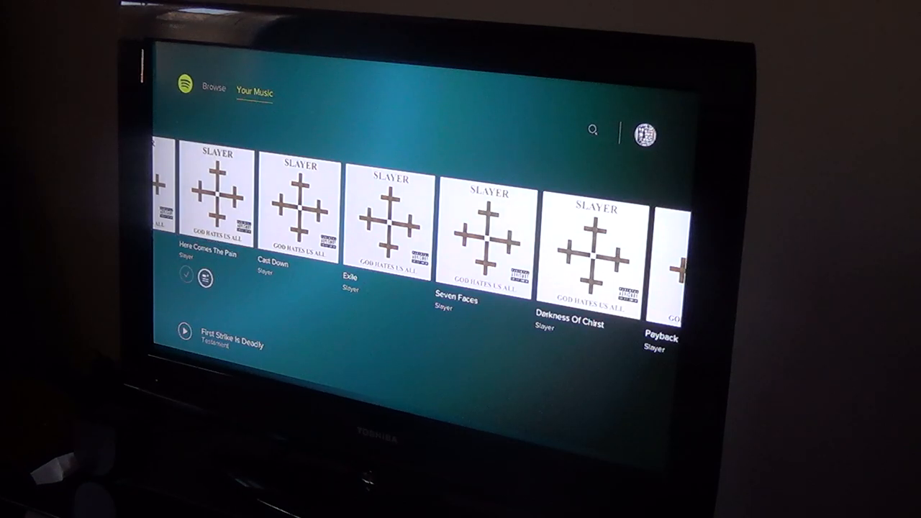
Keep scrolling past the Exodus songs to the Metal Church tracks
scroll(right, 3)
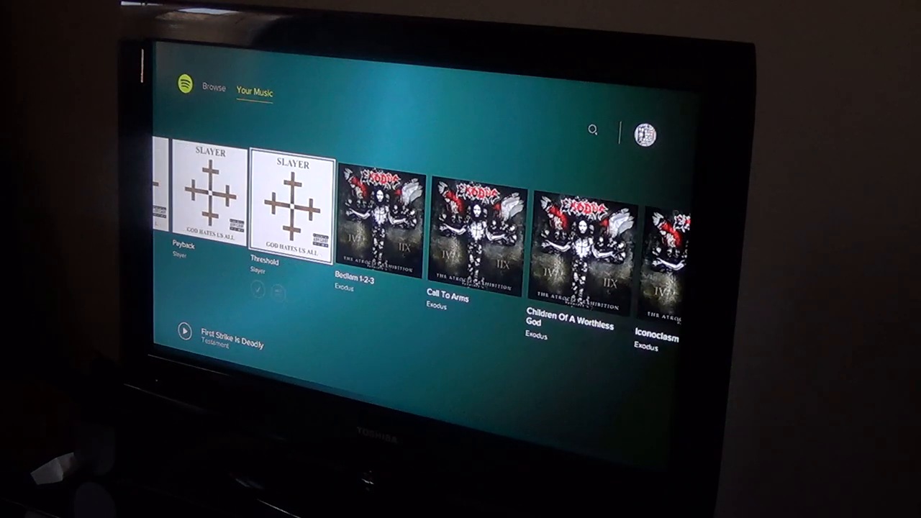
scroll(right, 3)
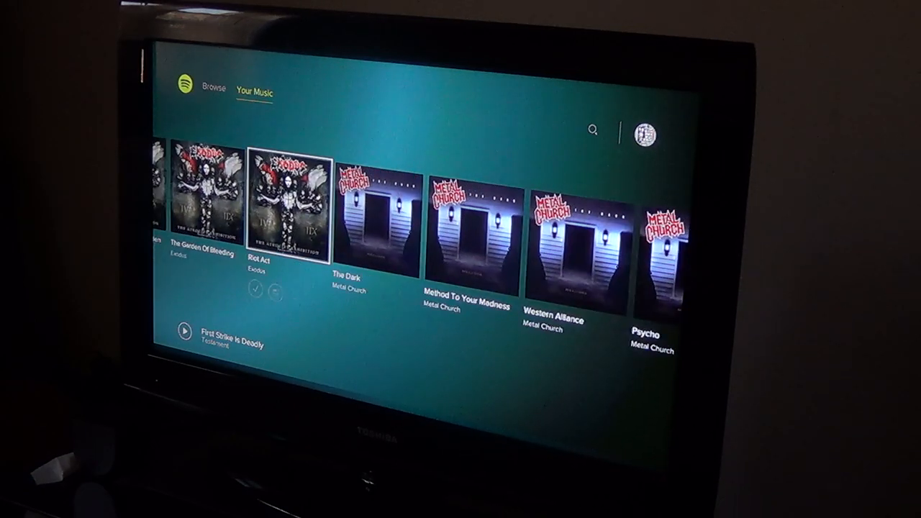
scroll(right, 3)
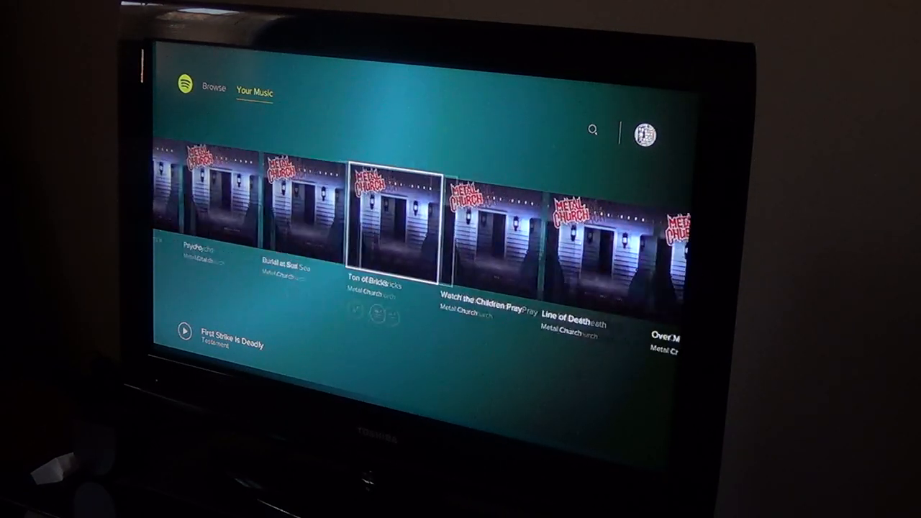
scroll(right, 3)
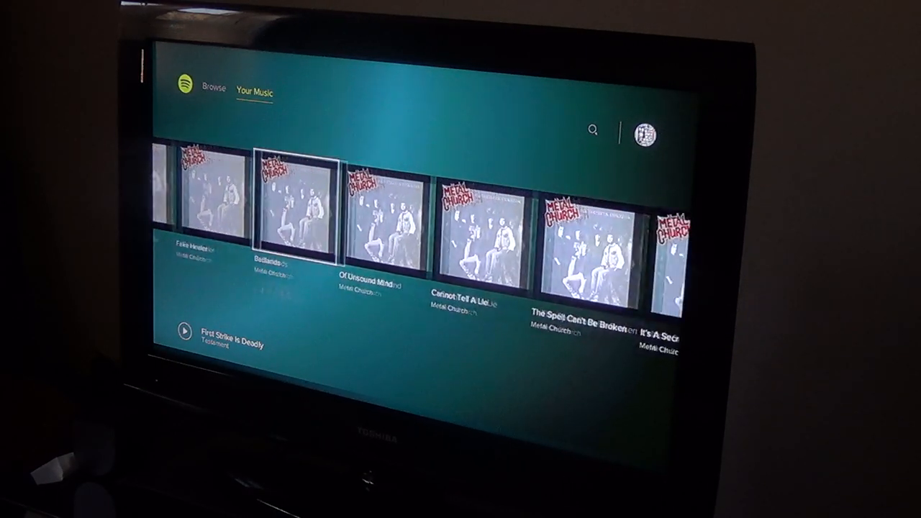
Scroll through the Metallica albums to Megadeth's Set The World Afire and Hook In Mouth
scroll(right, 3)
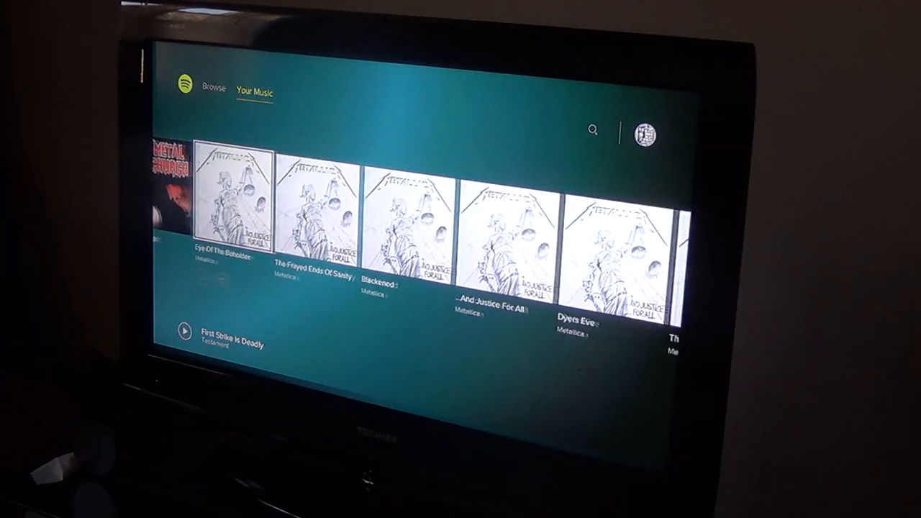
scroll(right, 3)
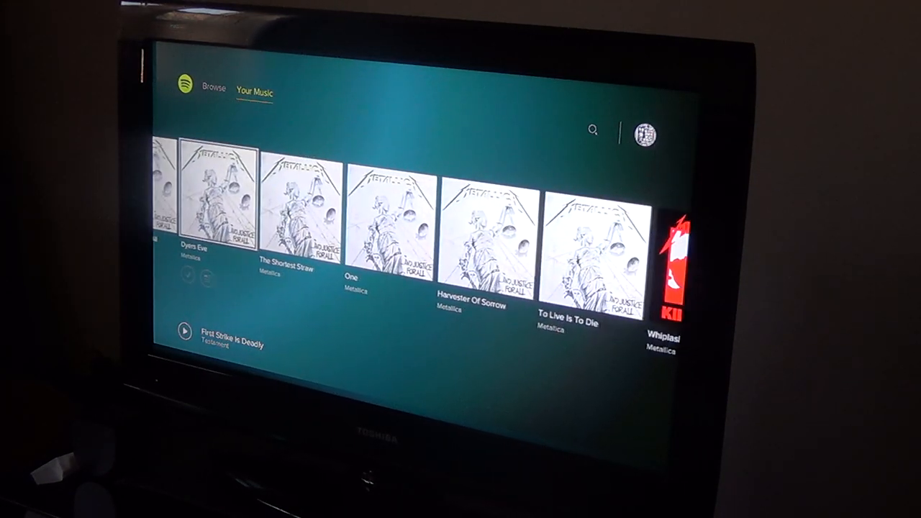
scroll(right, 3)
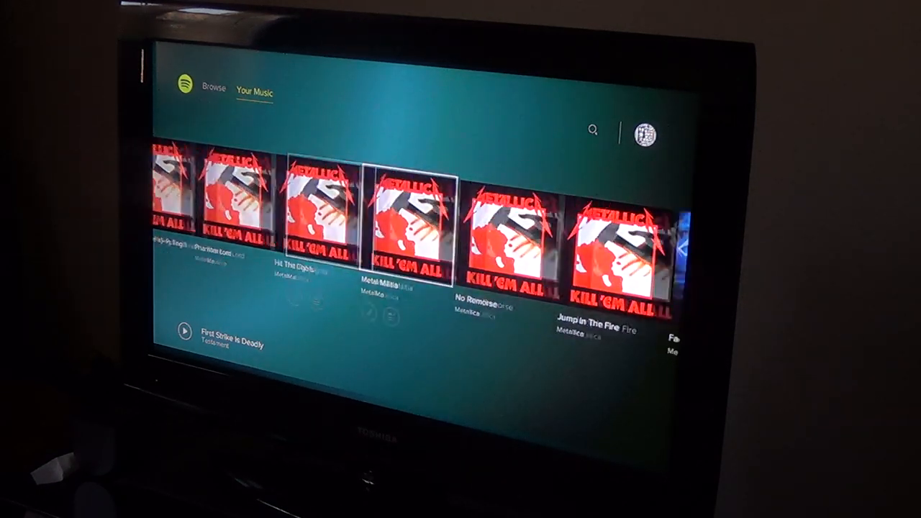
scroll(right, 3)
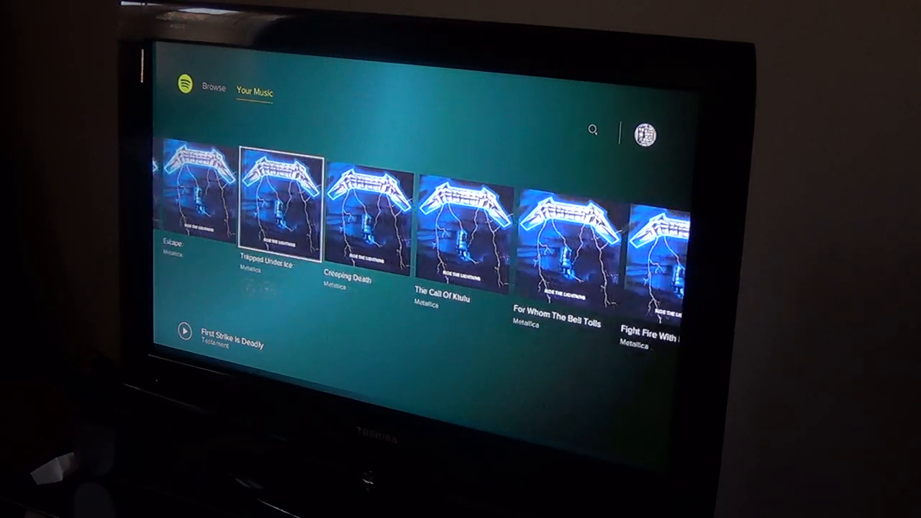
scroll(right, 3)
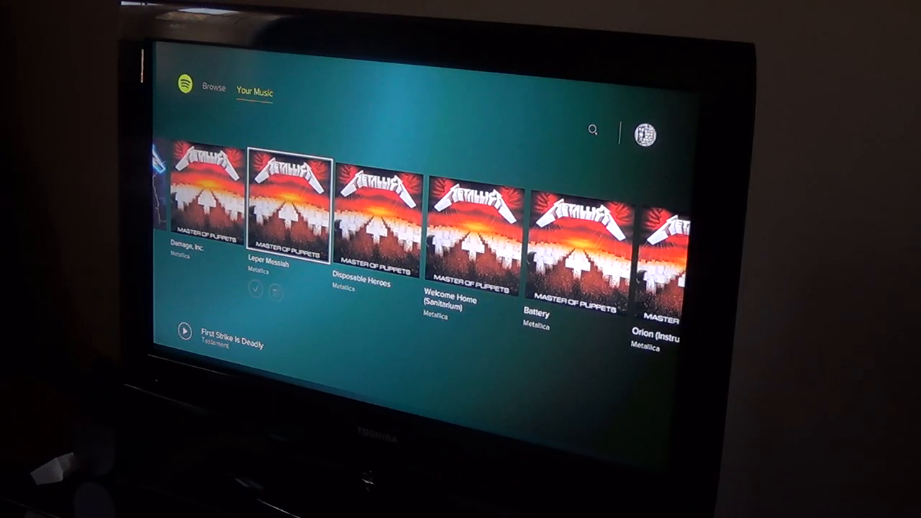
scroll(right, 3)
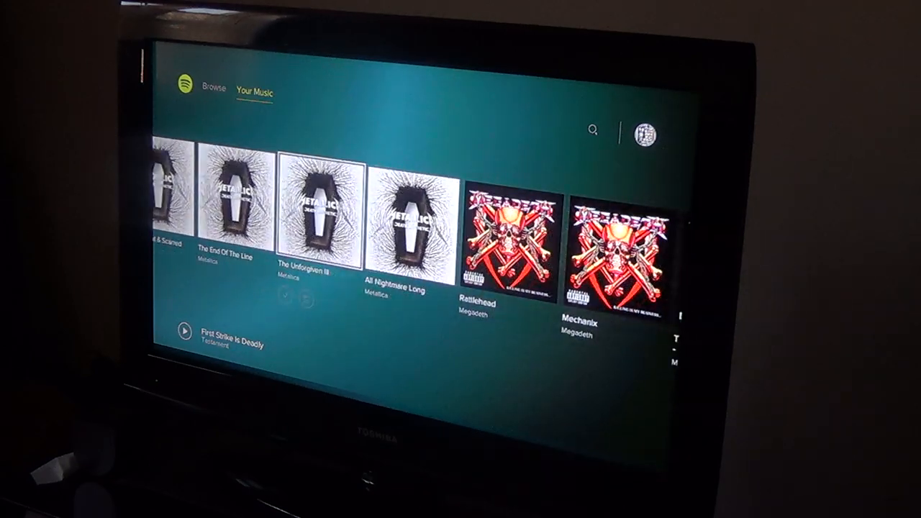
scroll(right, 3)
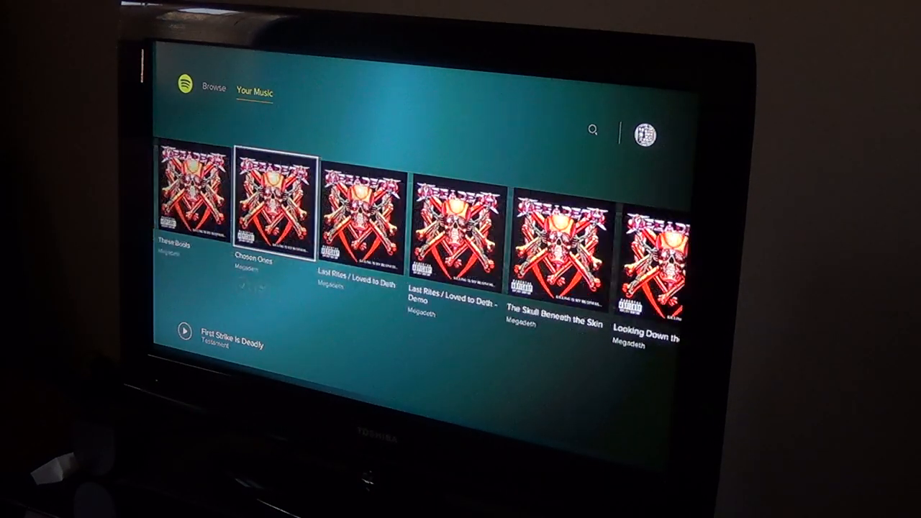
scroll(right, 3)
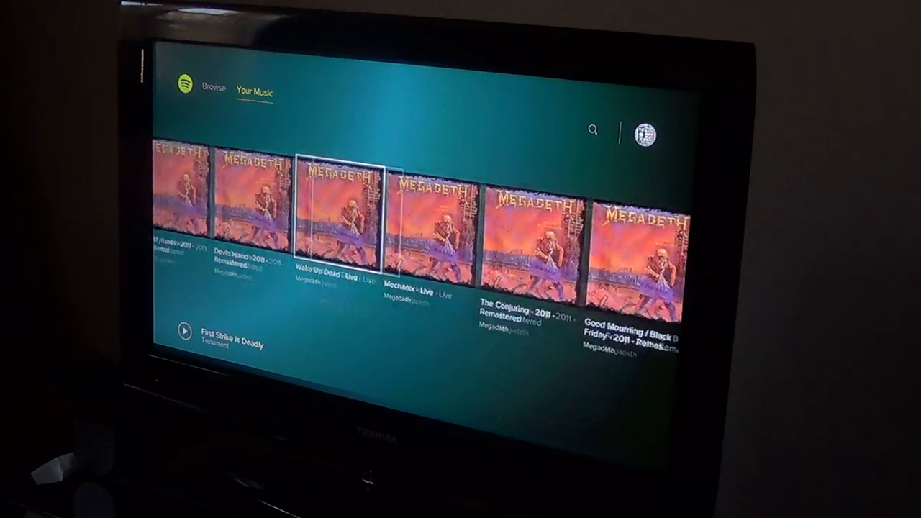
scroll(right, 3)
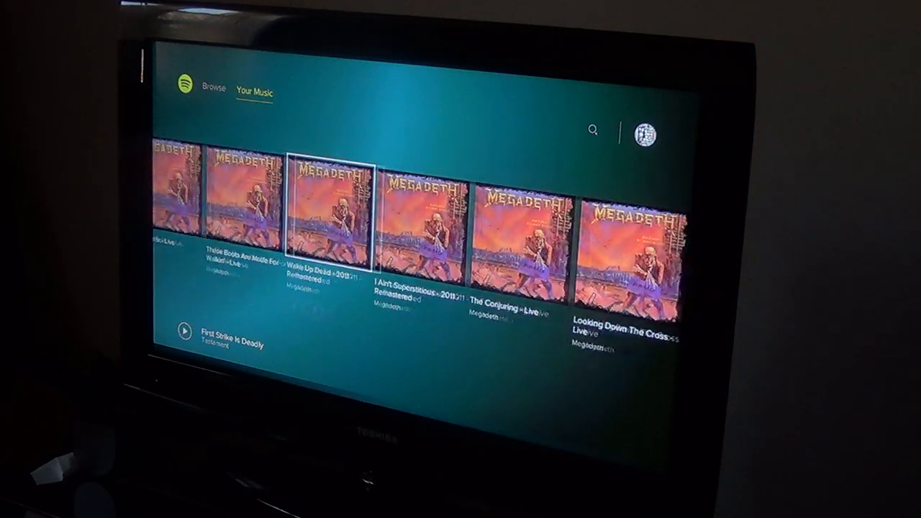
scroll(right, 3)
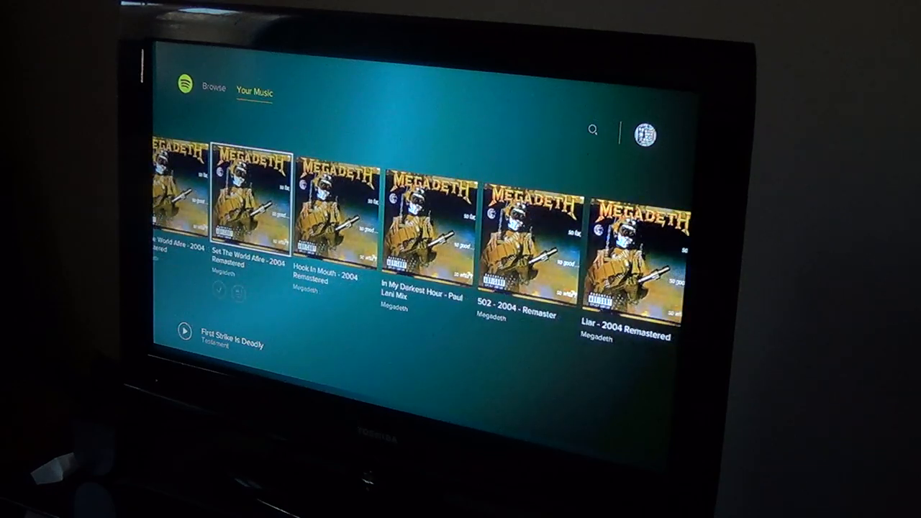